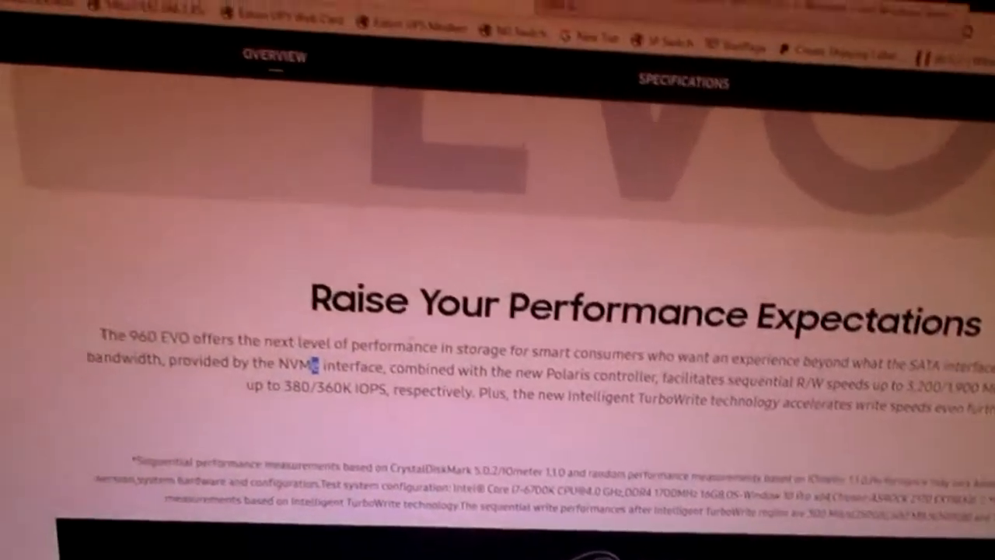
scroll("down", 3)
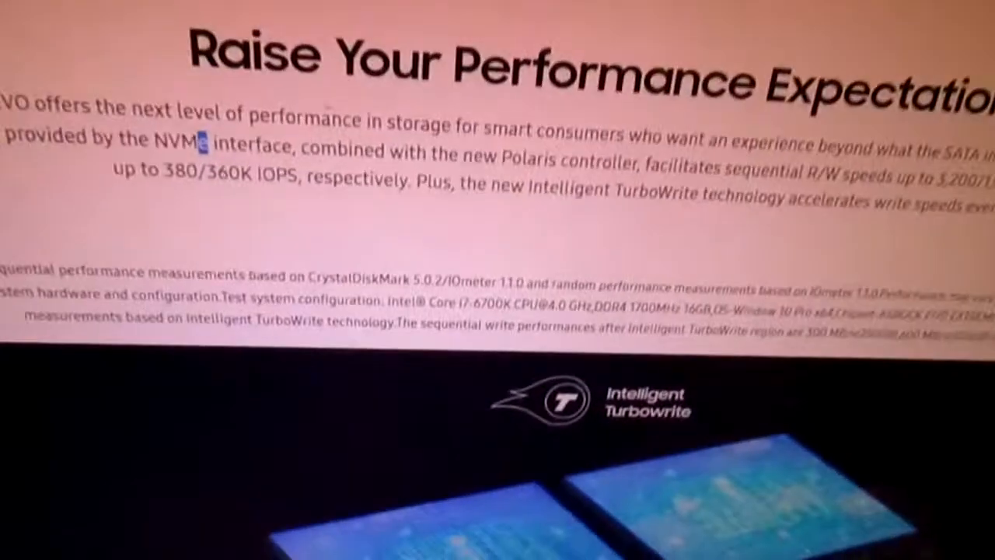